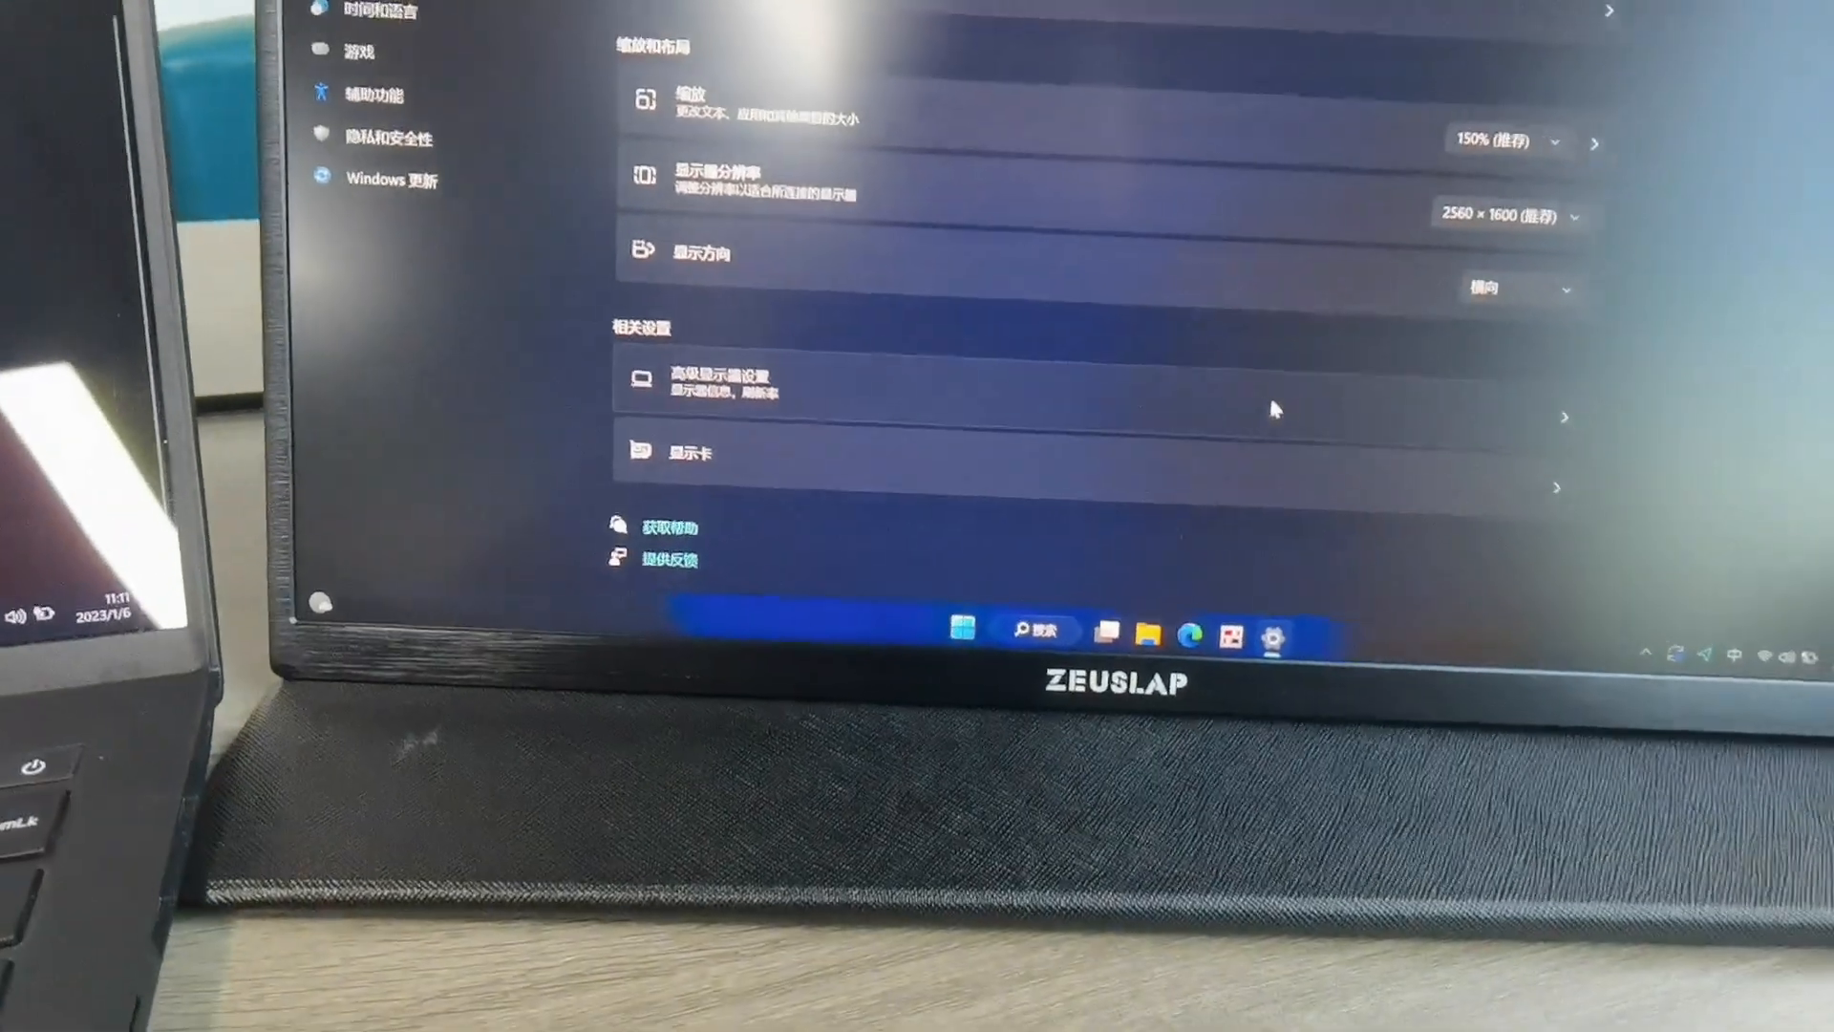
Step: Open Advanced display settings from the Related settings section
click(725, 380)
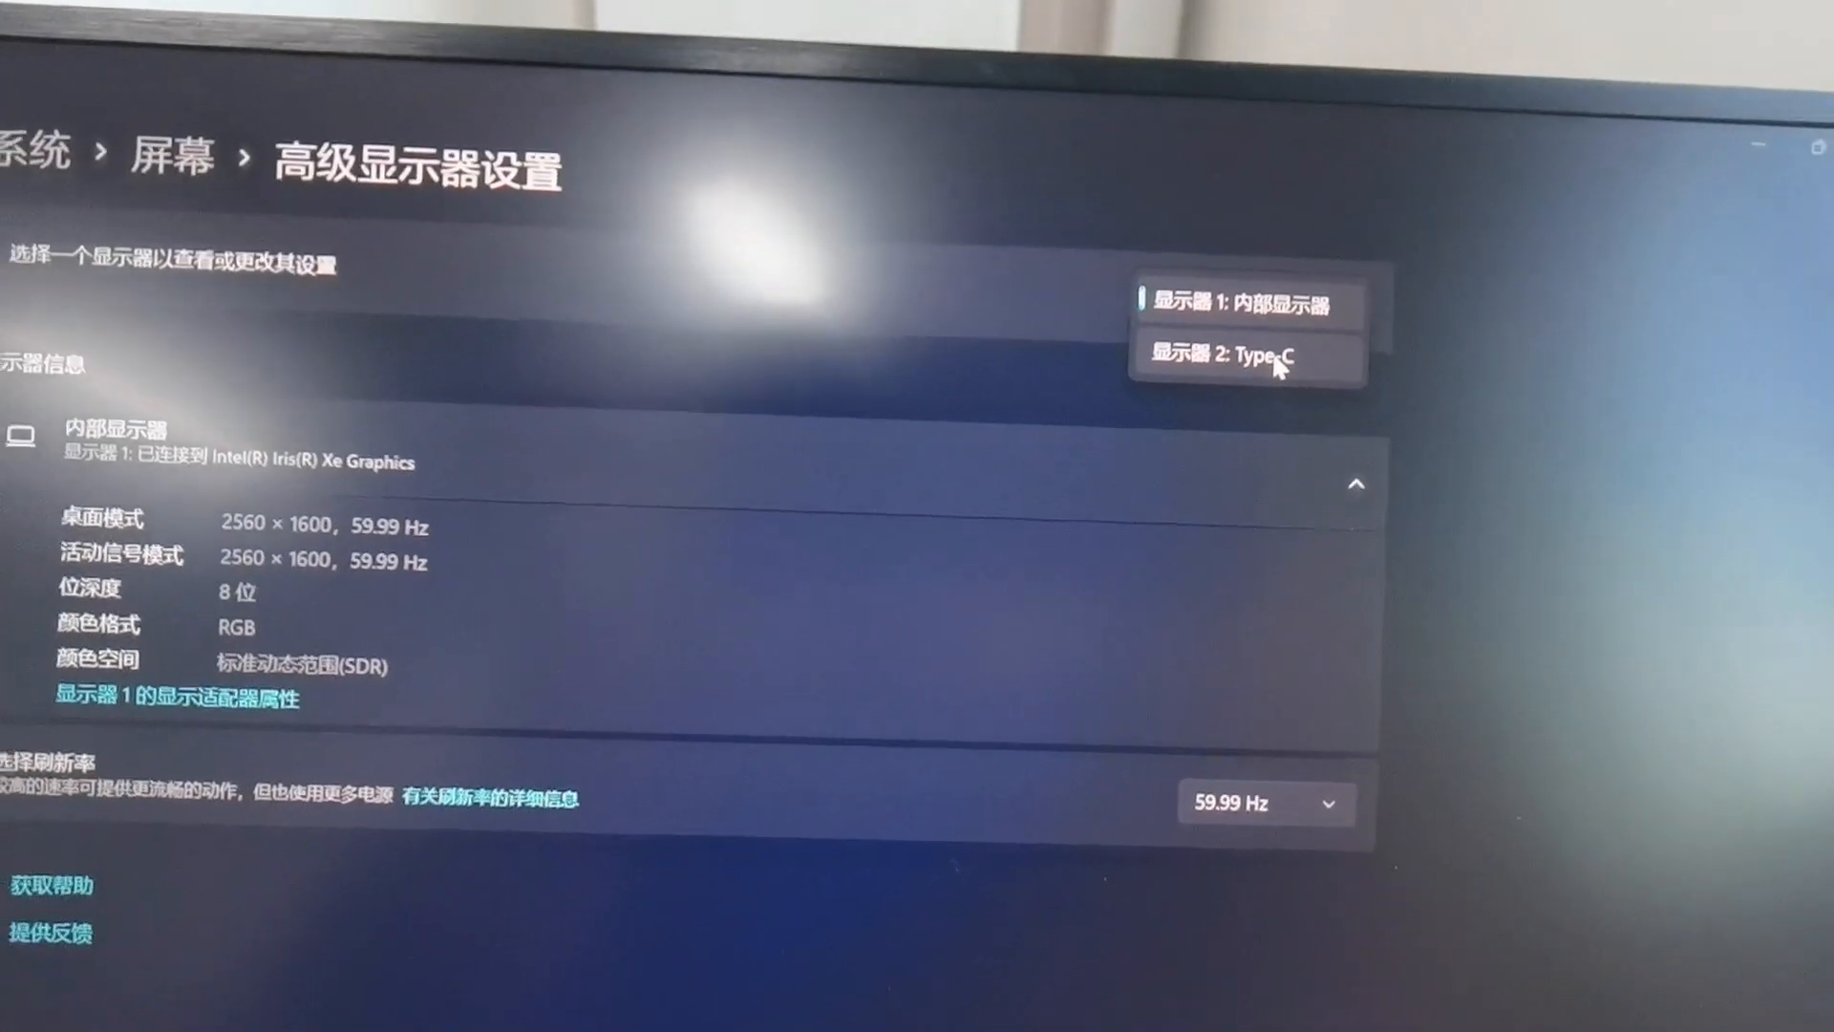
Step: Select Display 2: Type-C and keep its refresh rate at 144 Hz
click(1245, 356)
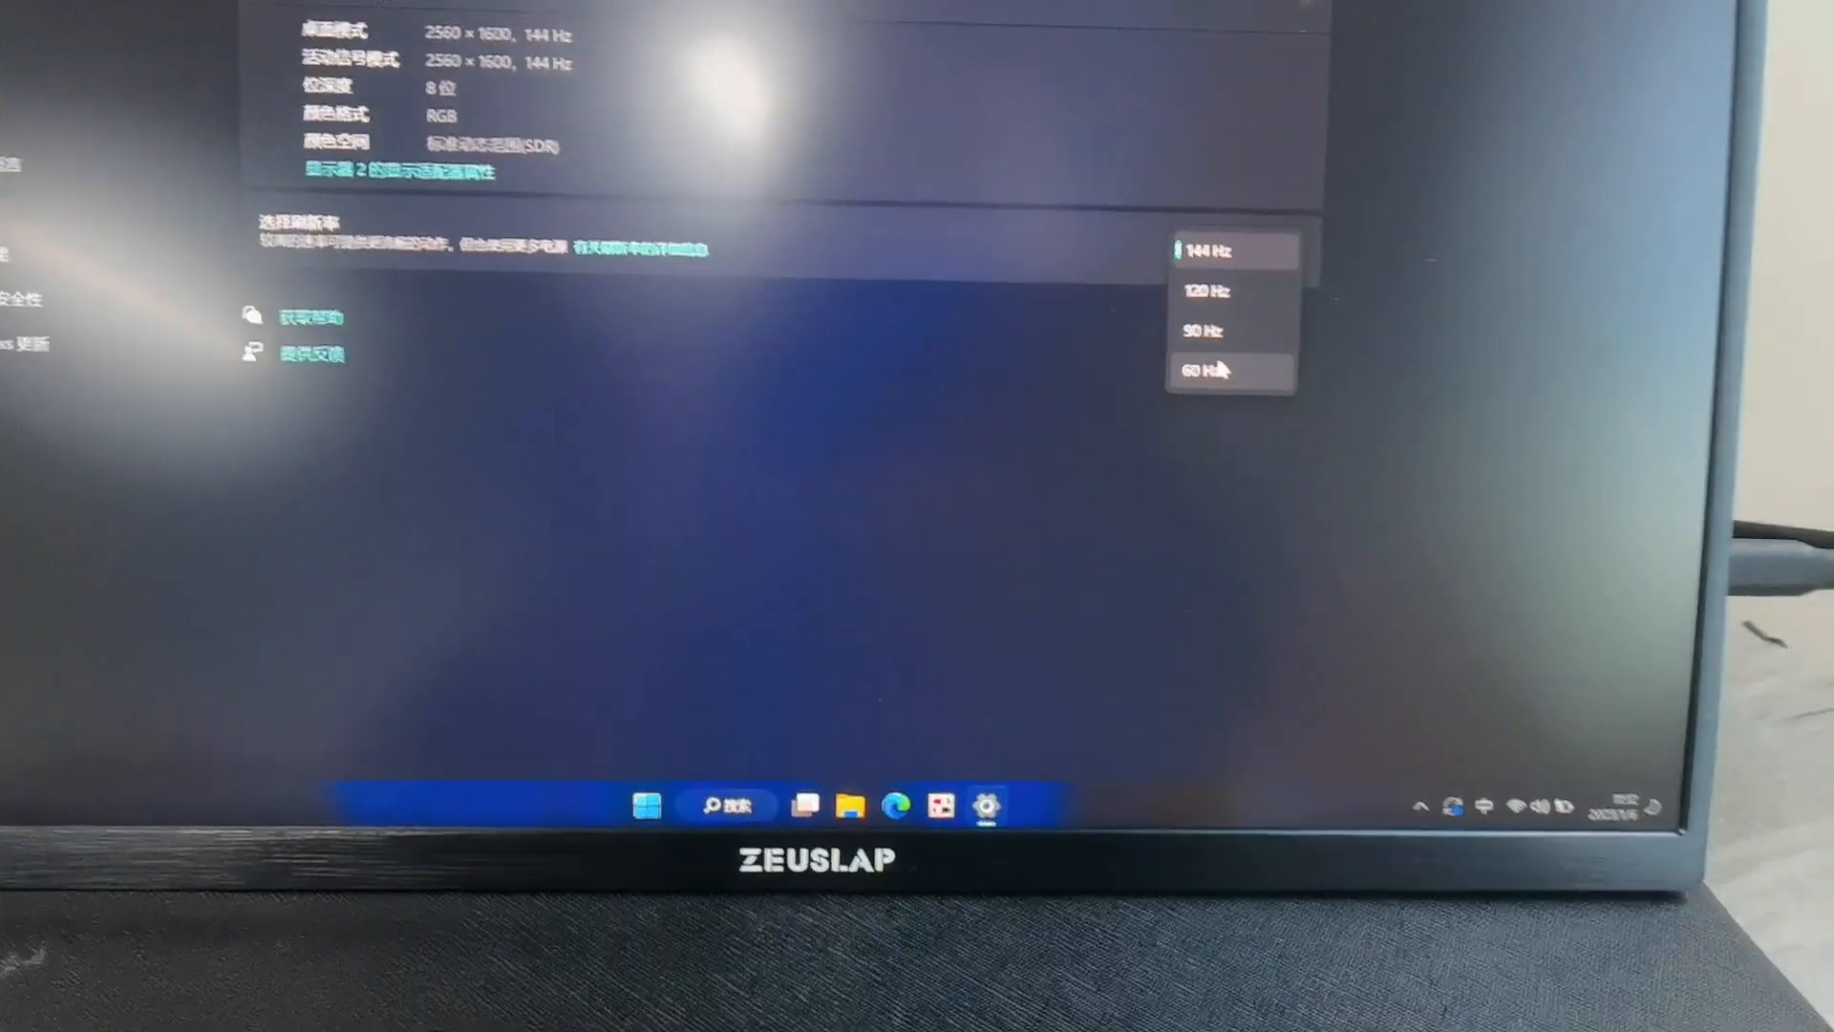
click(1222, 249)
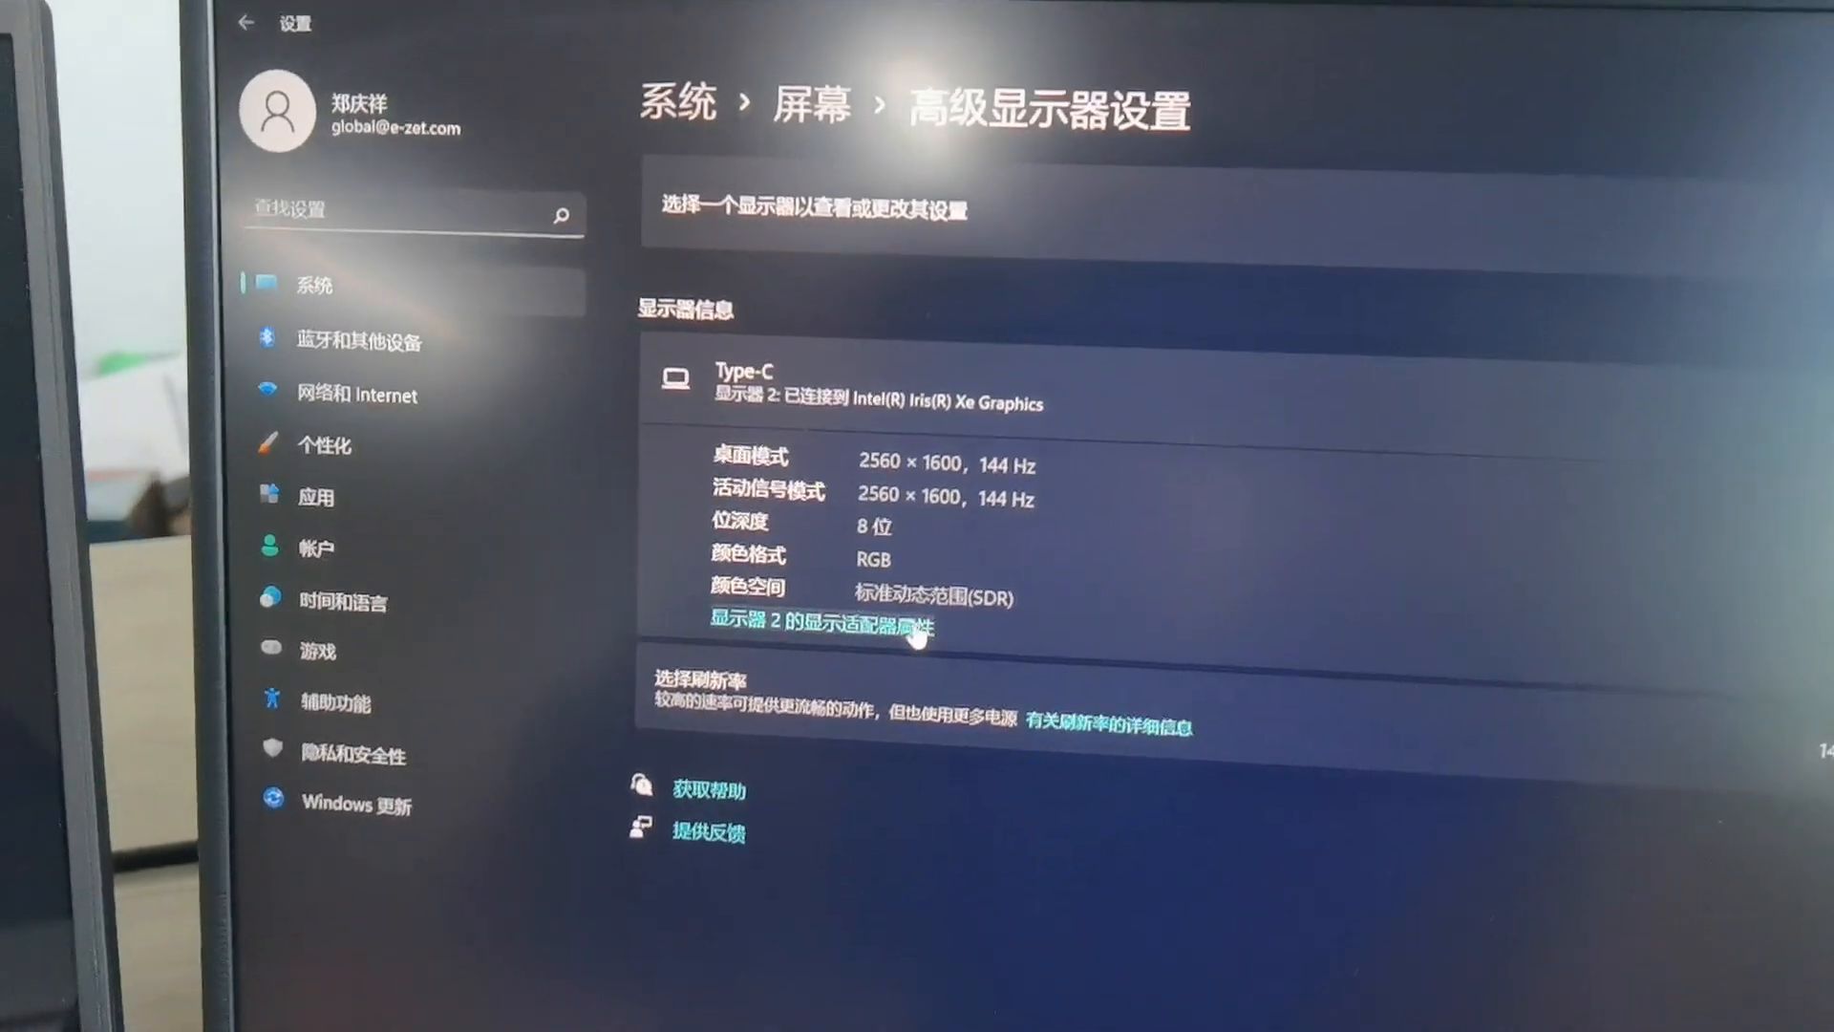
Step: Open Display 2's adapter properties and list all supported modes, starting at 2560×1600 60 Hz
click(818, 629)
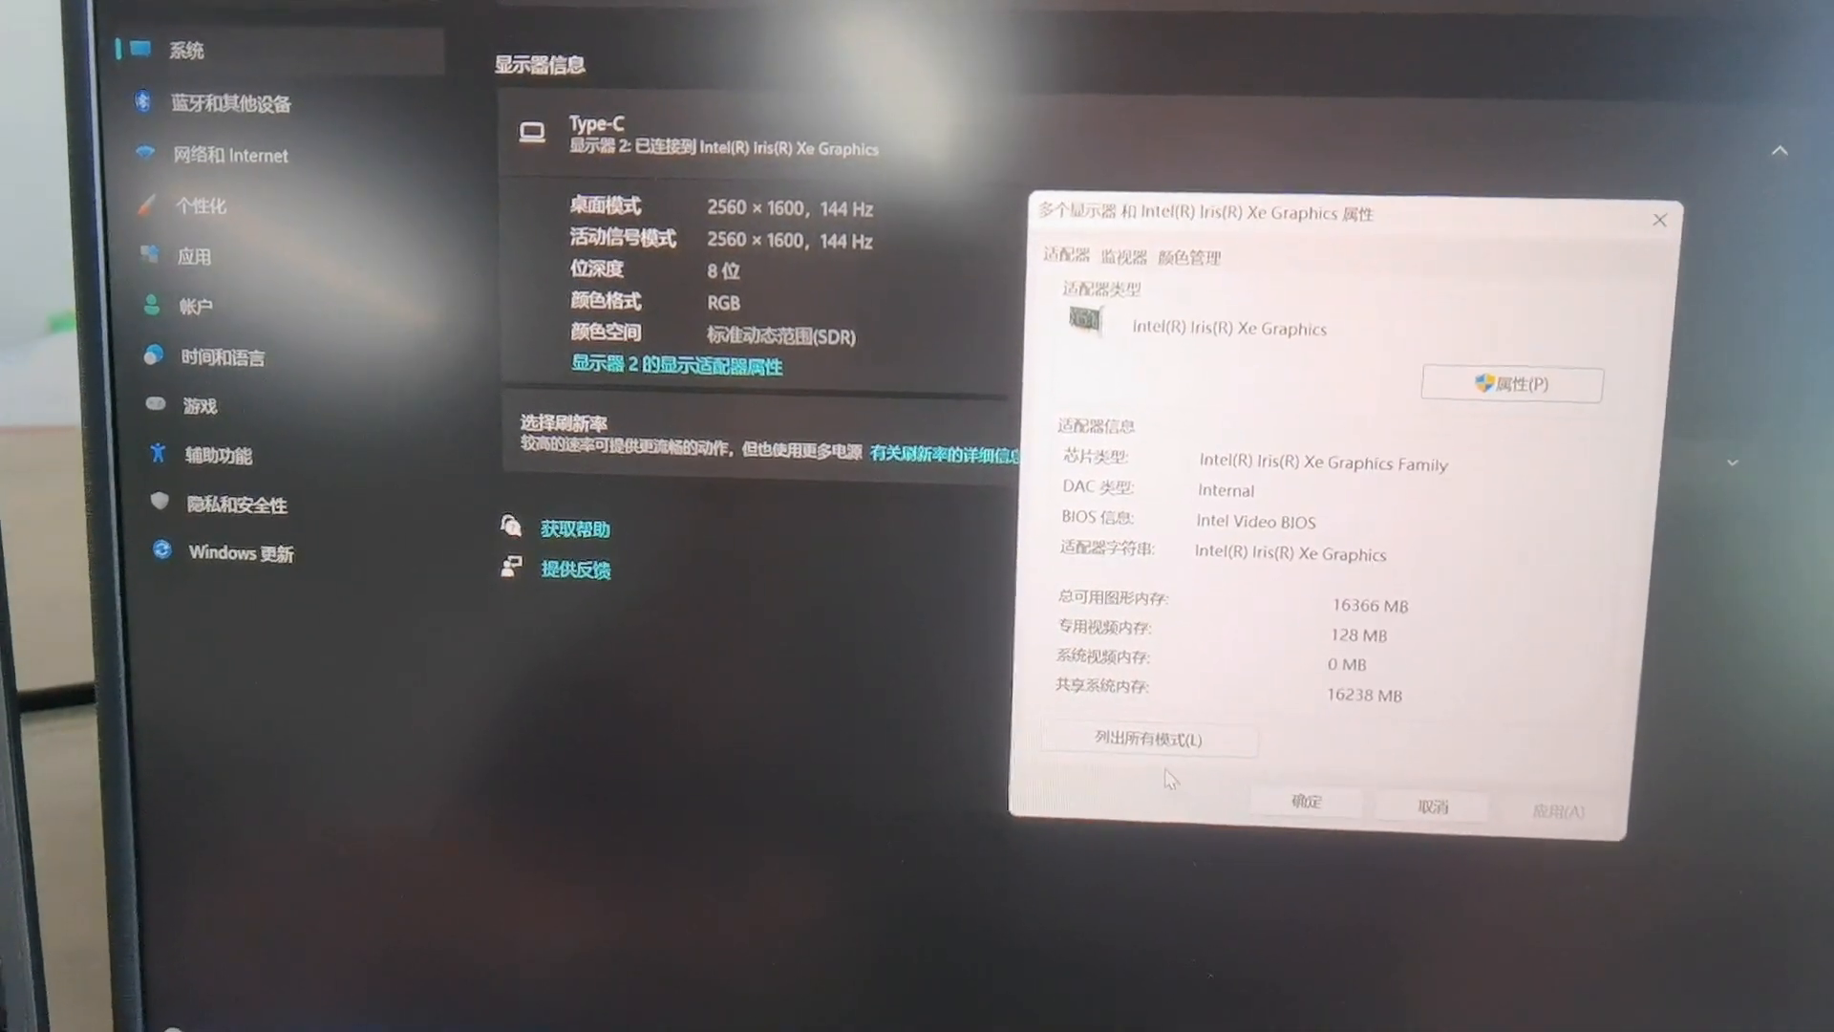
click(1149, 738)
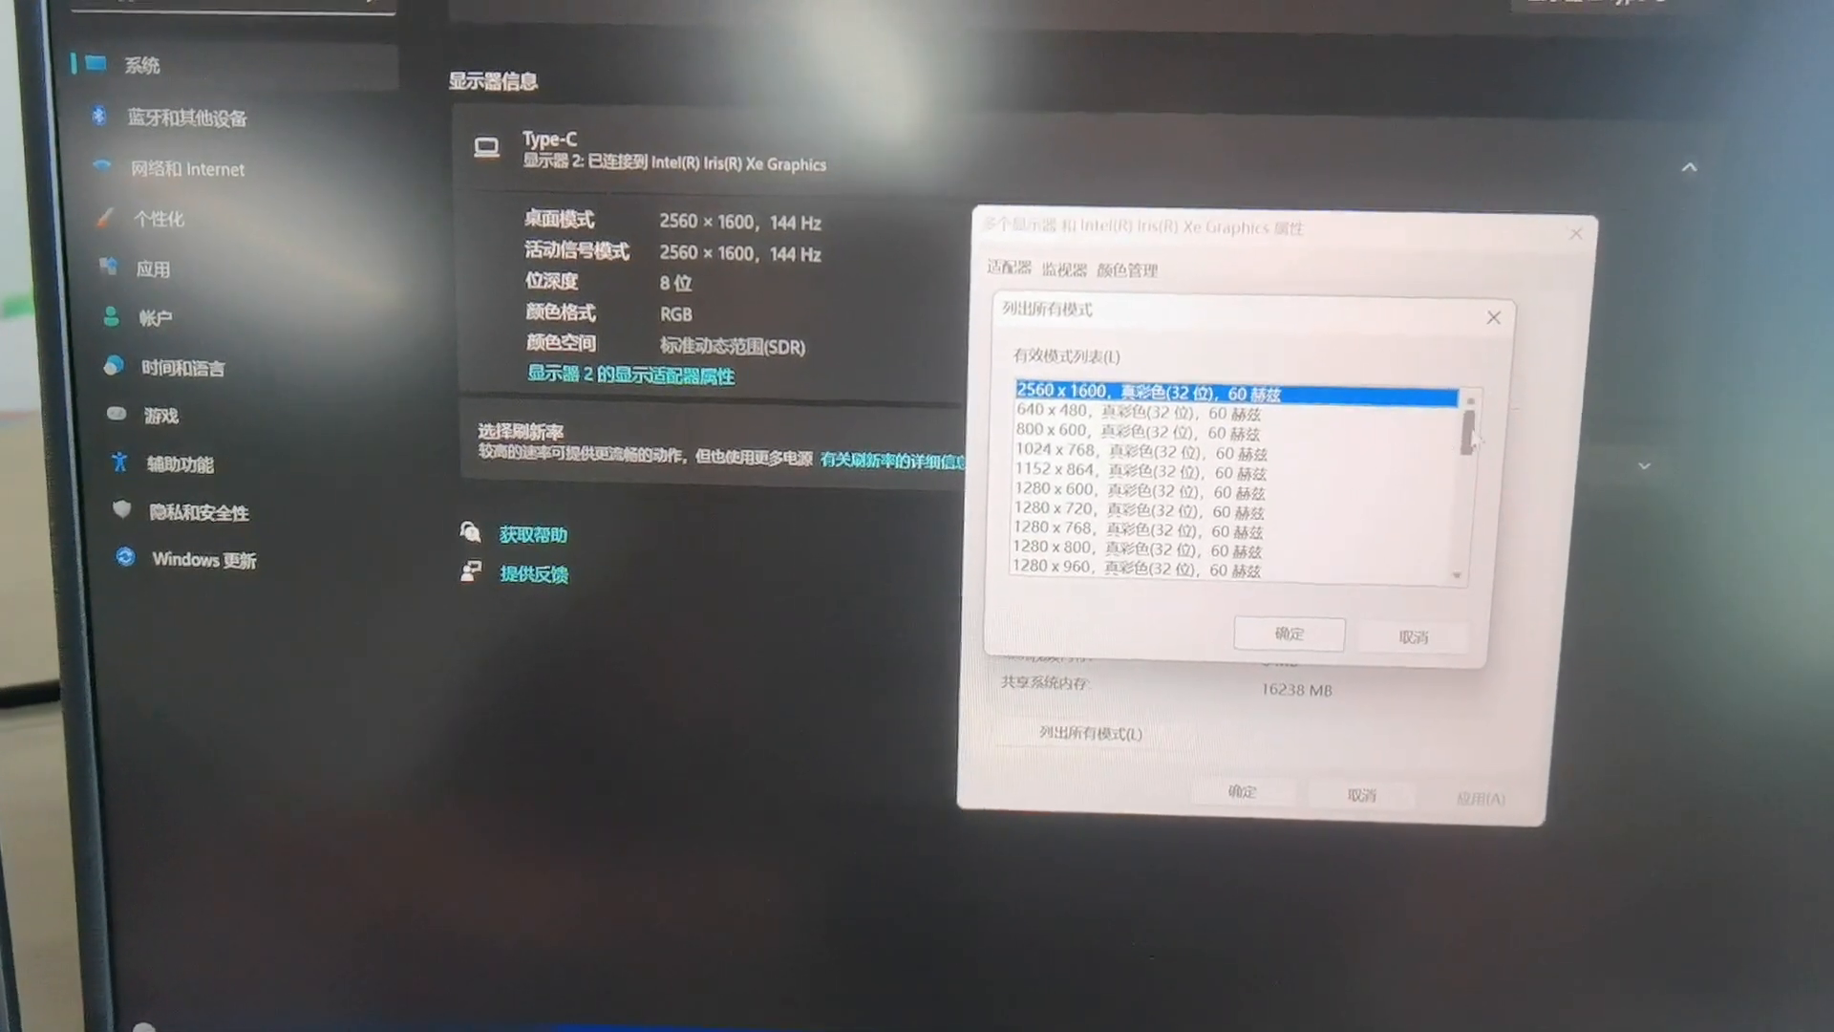
scroll(down, 3)
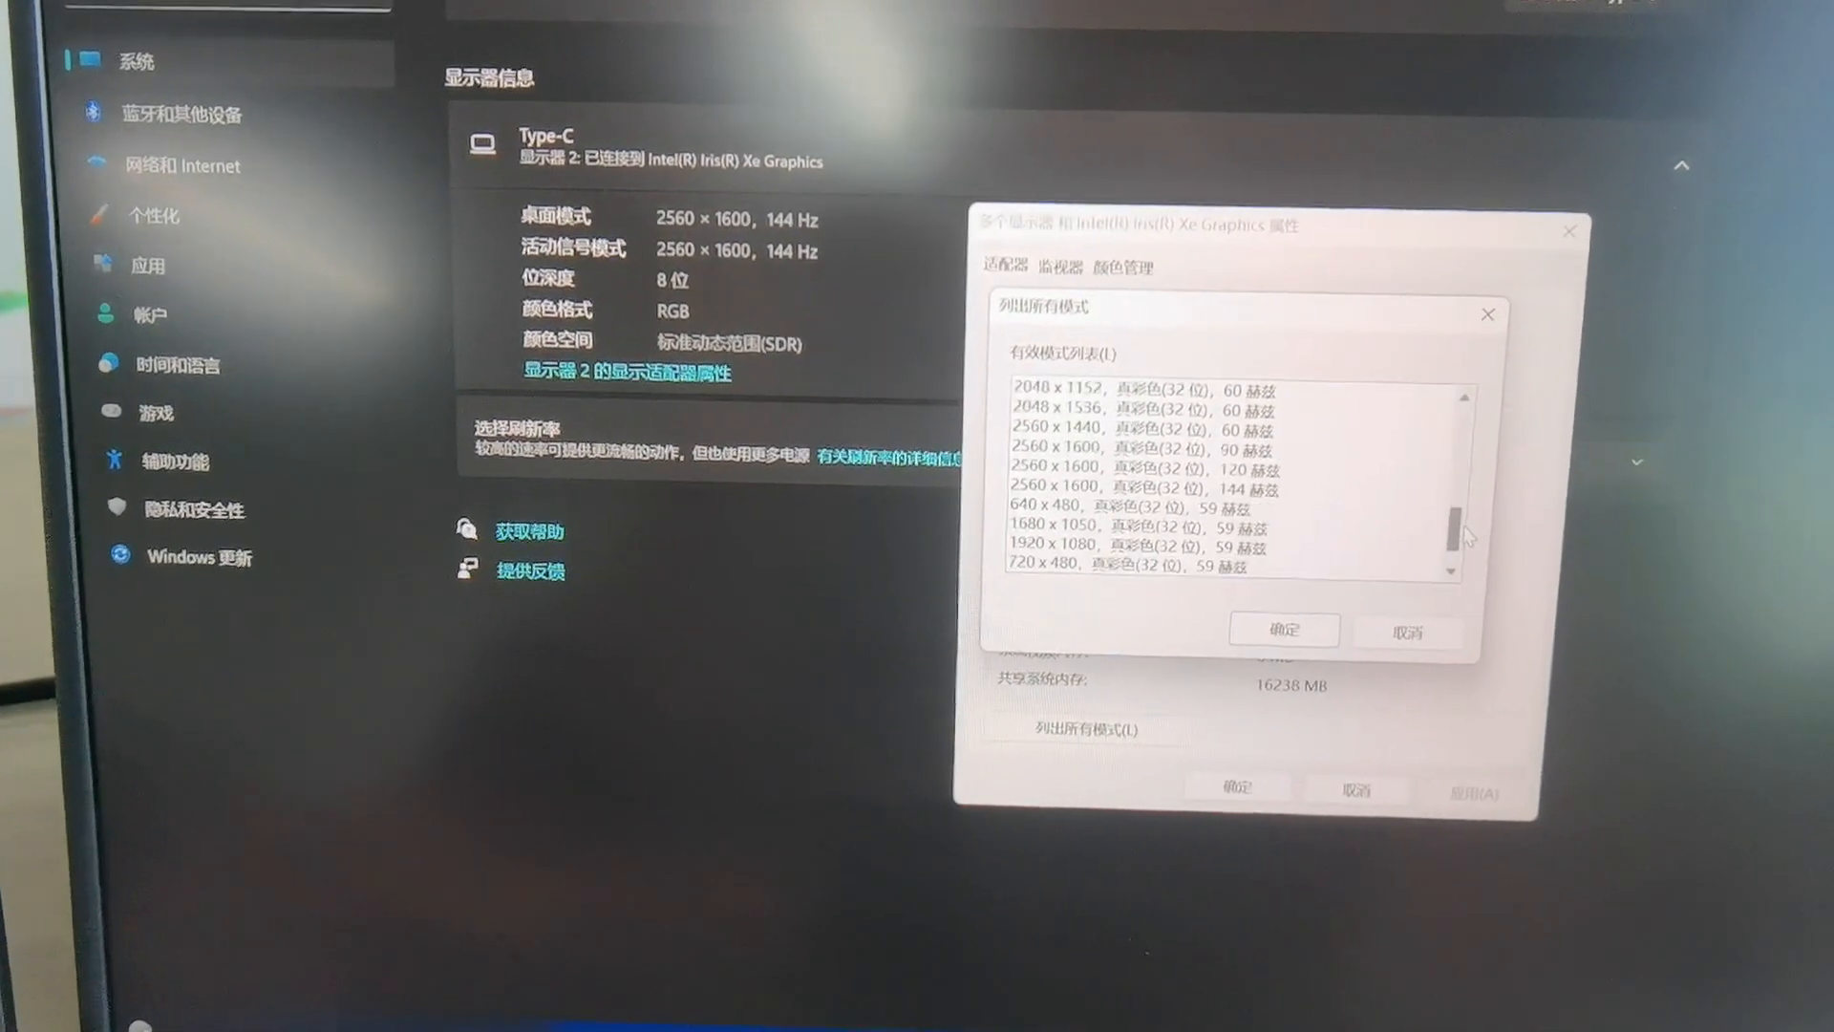
scroll(up, 3)
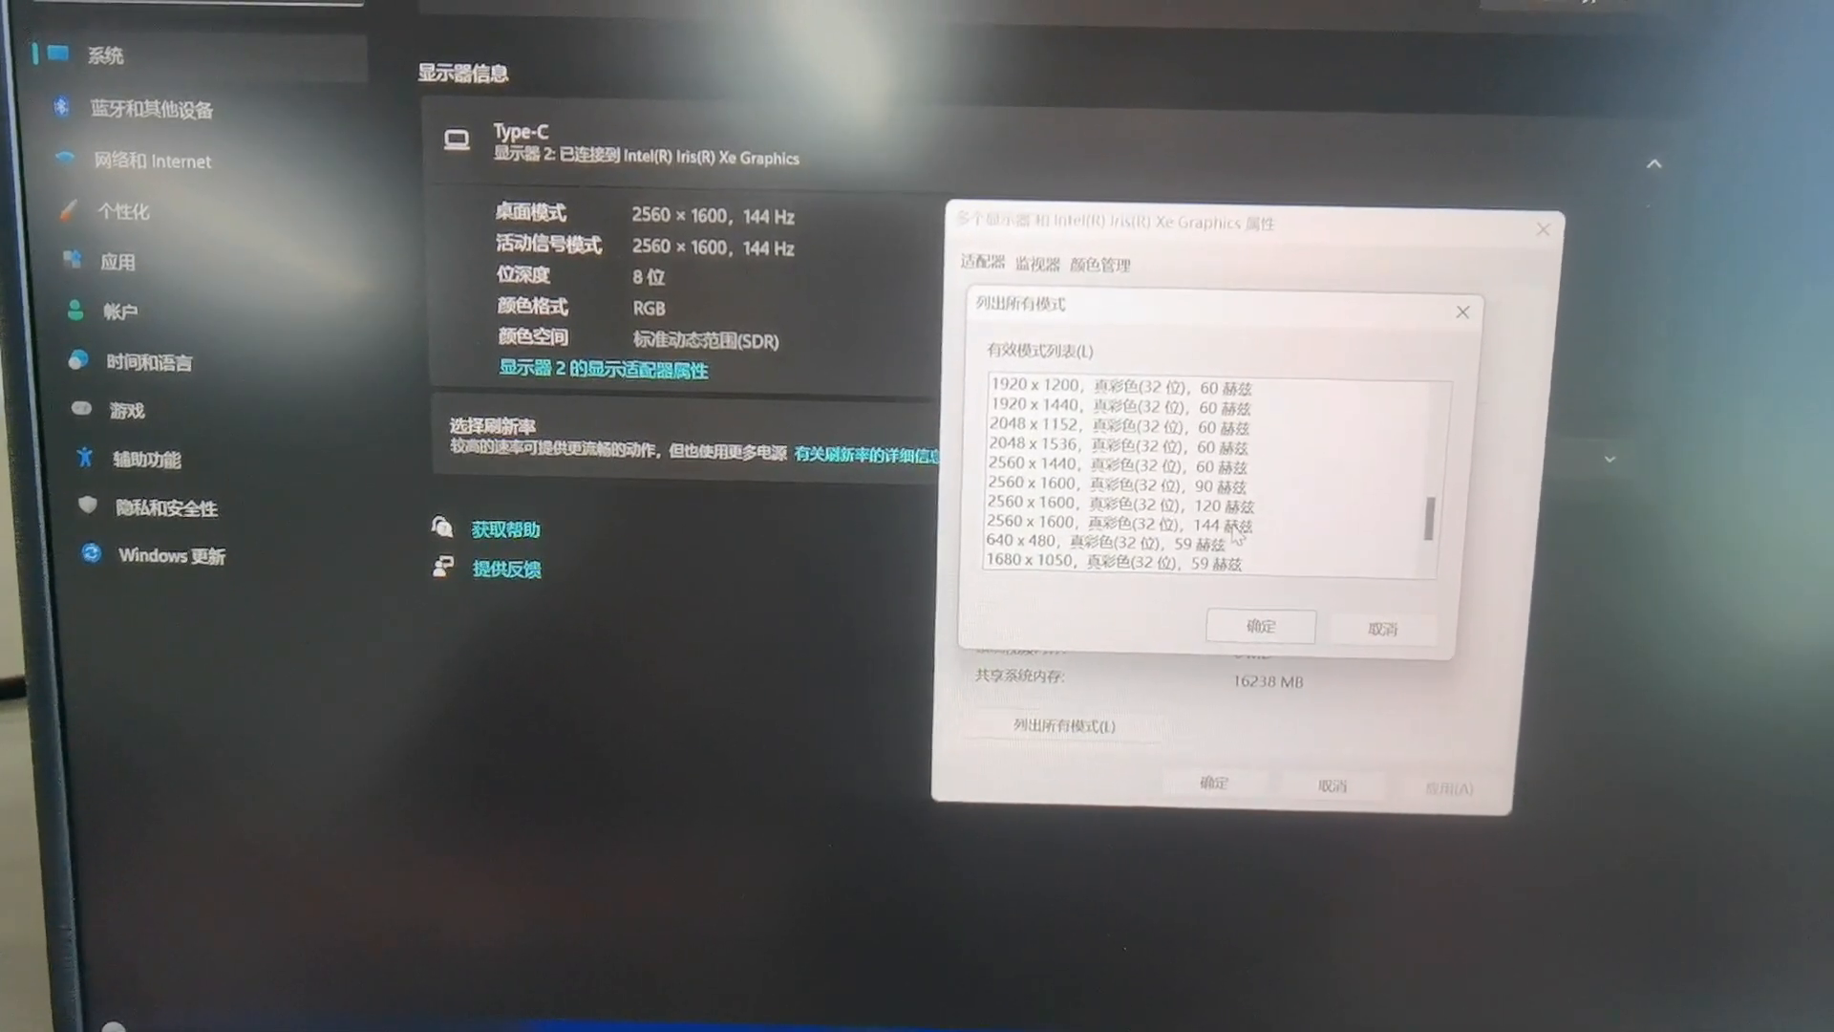
click(1100, 496)
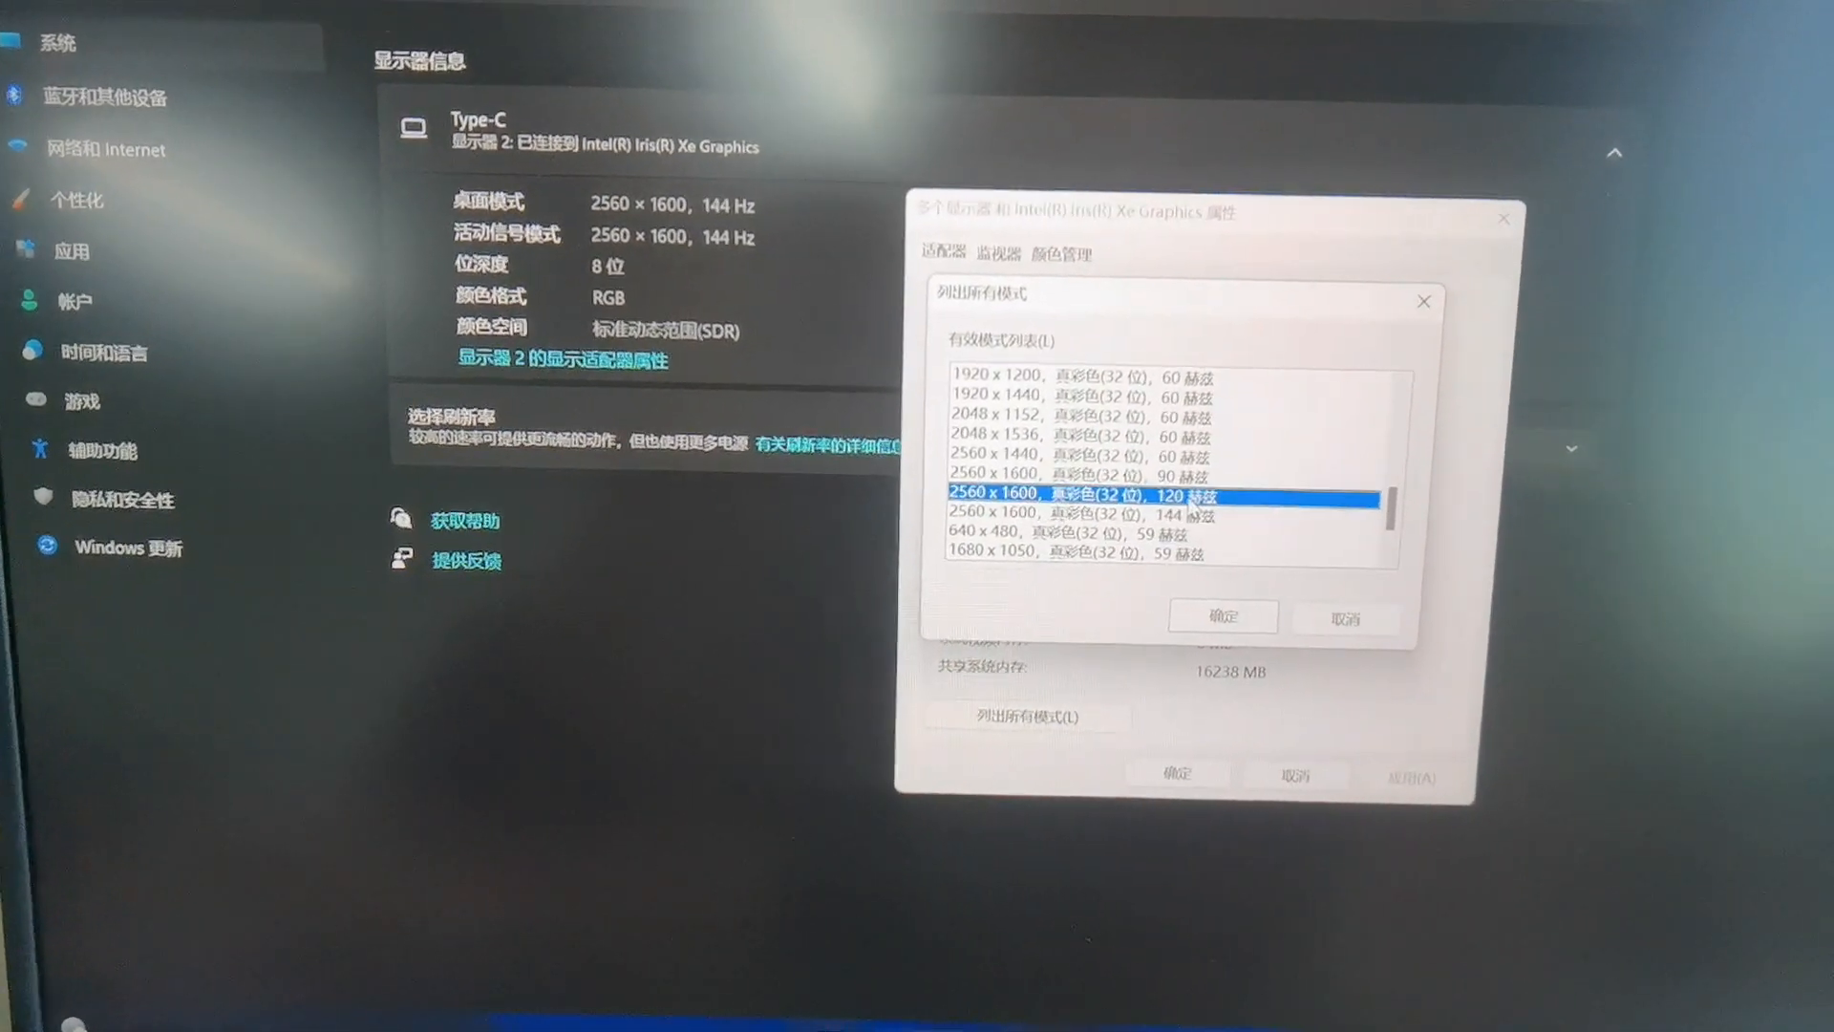